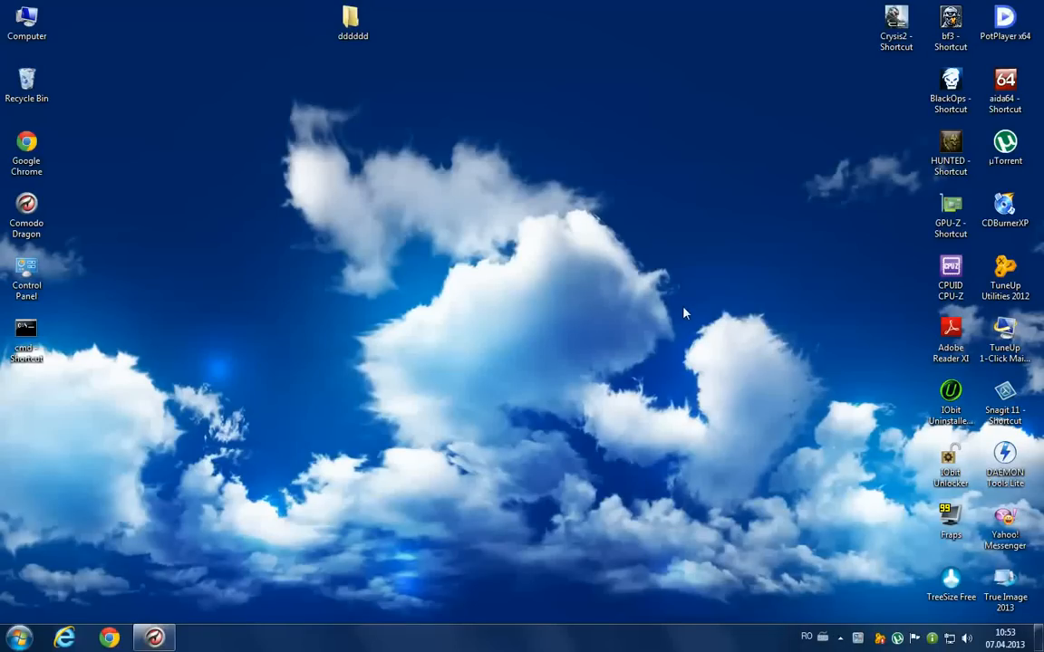
Step: Move the dddddd folder lower on the desktop and confirm it holds a single video
left_click(354, 20)
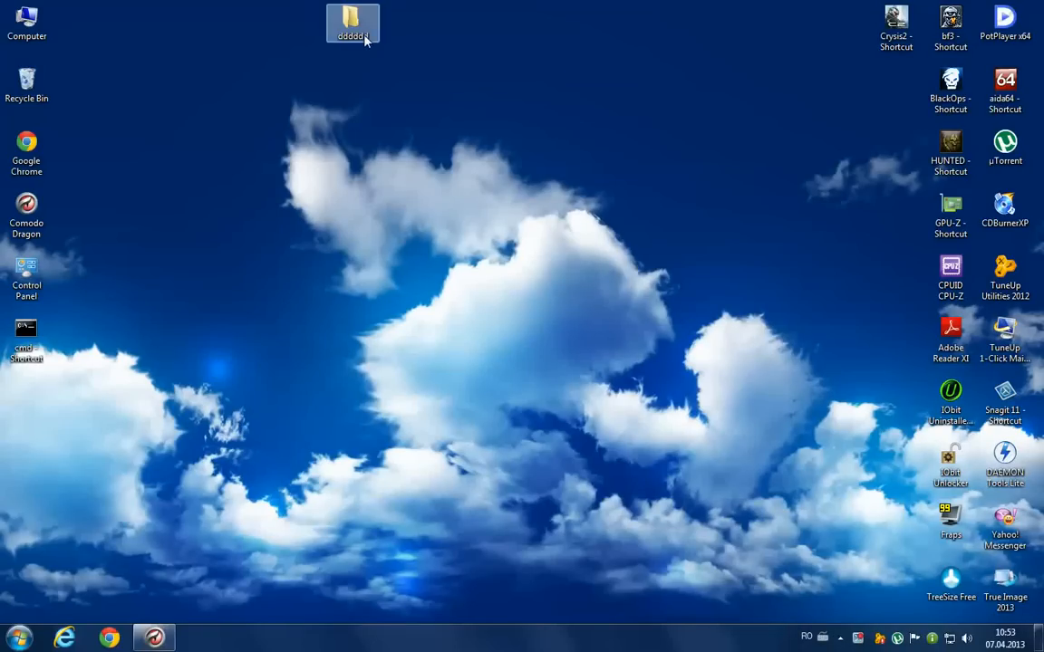
left_click_drag(352, 22, 407, 85)
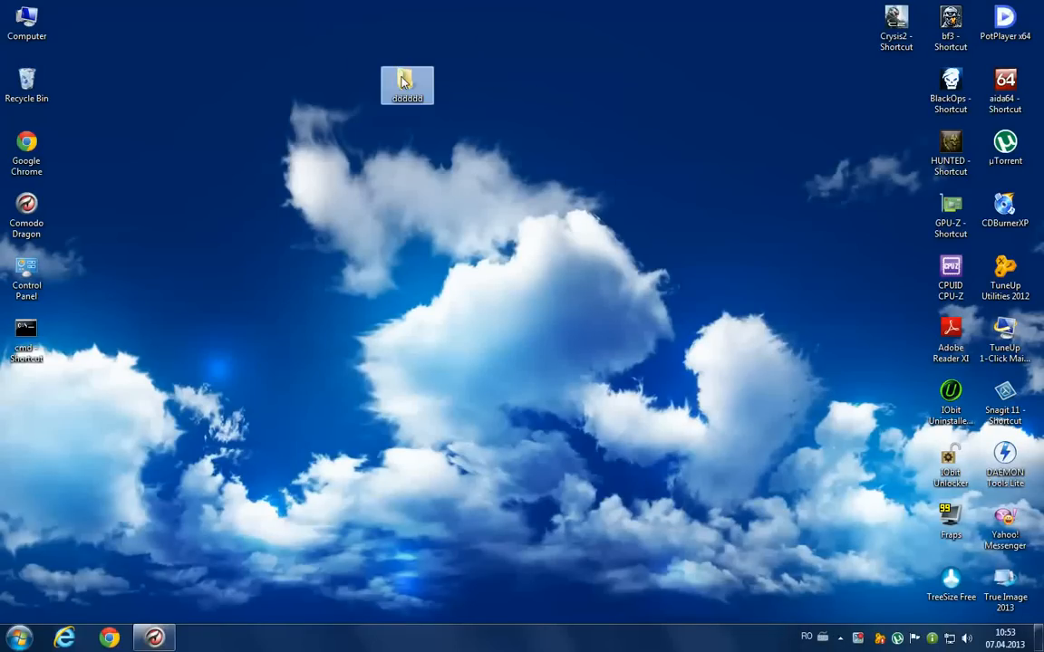
double_click(408, 74)
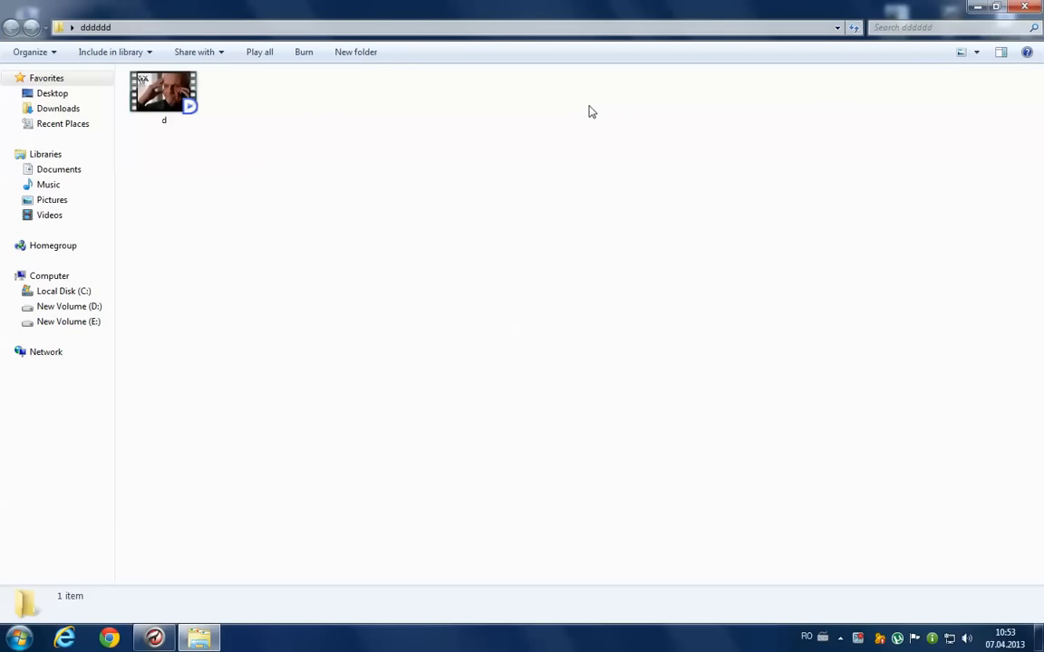
left_click(1024, 7)
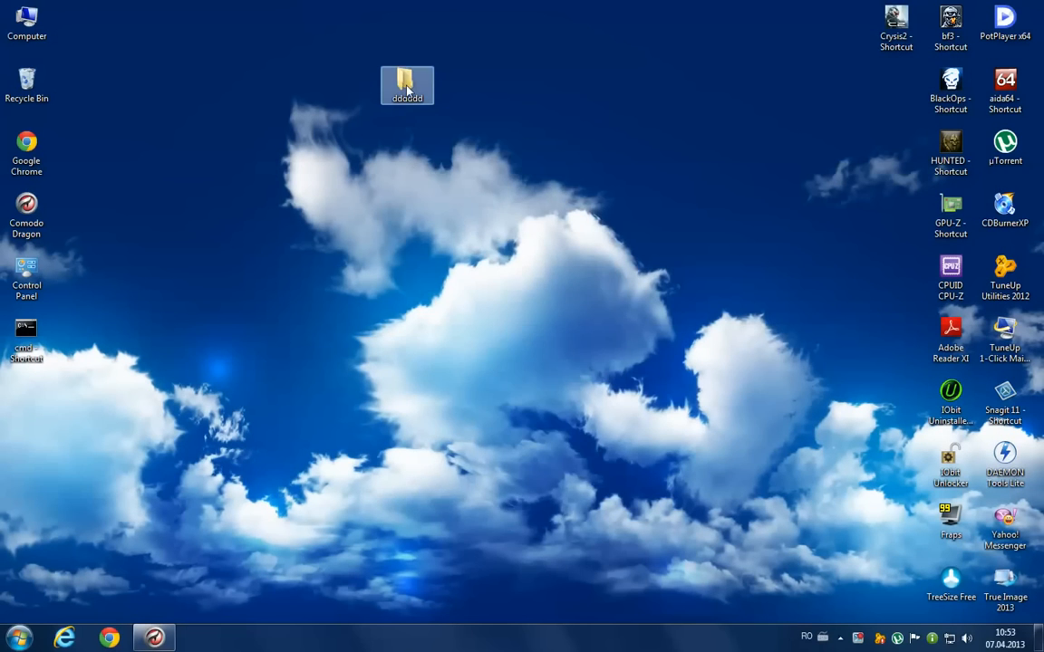
Step: Pack the dddddd folder into dddddd.rar using RAR format and the Store method
right_click(407, 73)
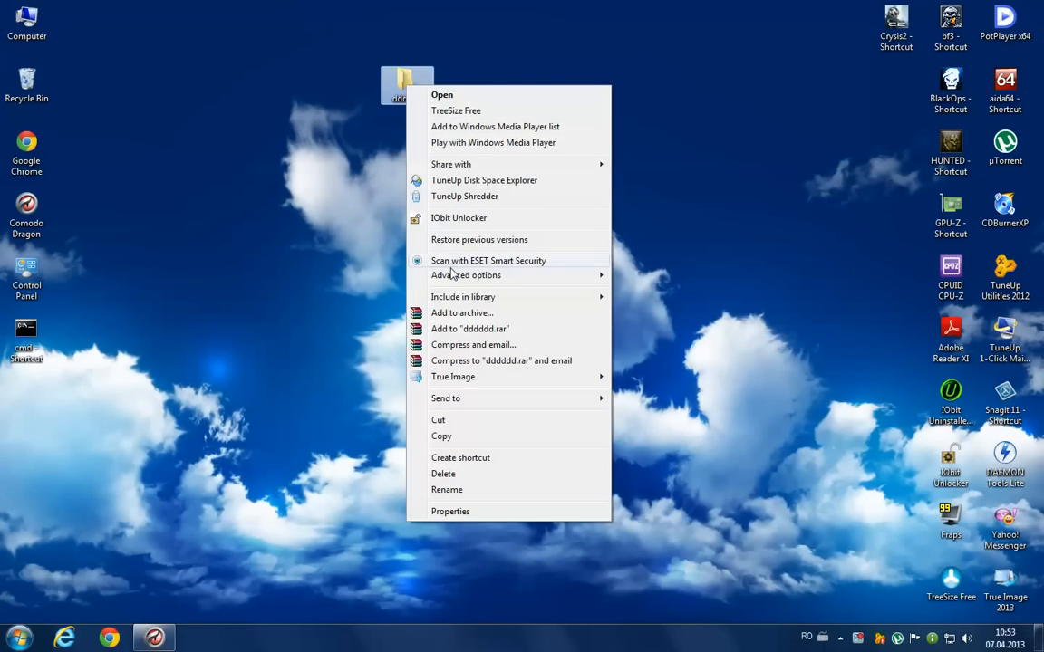
left_click(461, 312)
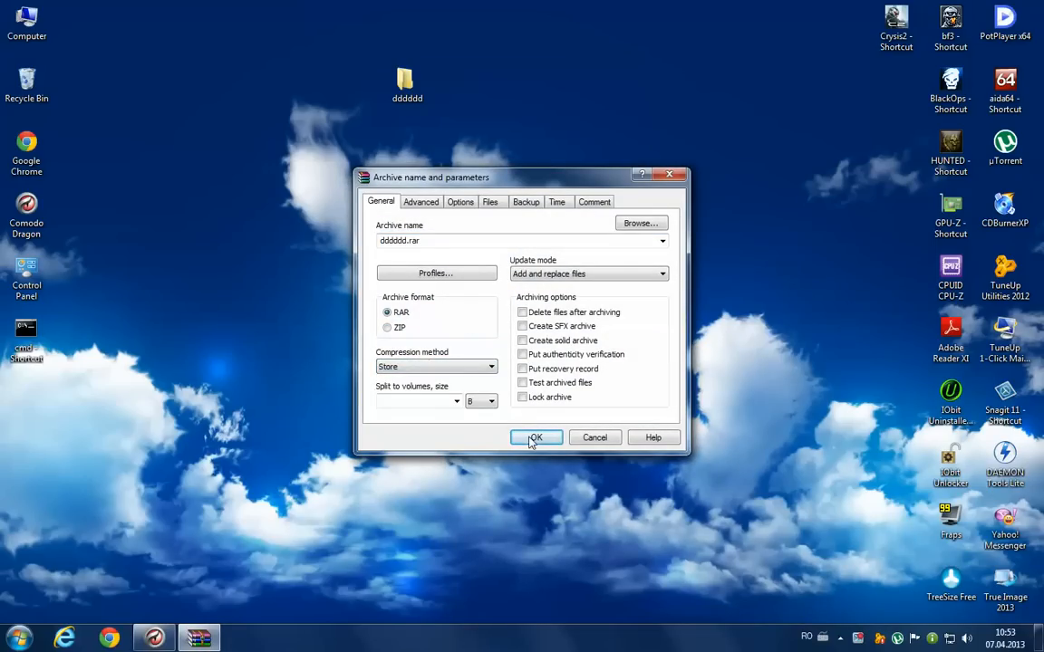
left_click(535, 437)
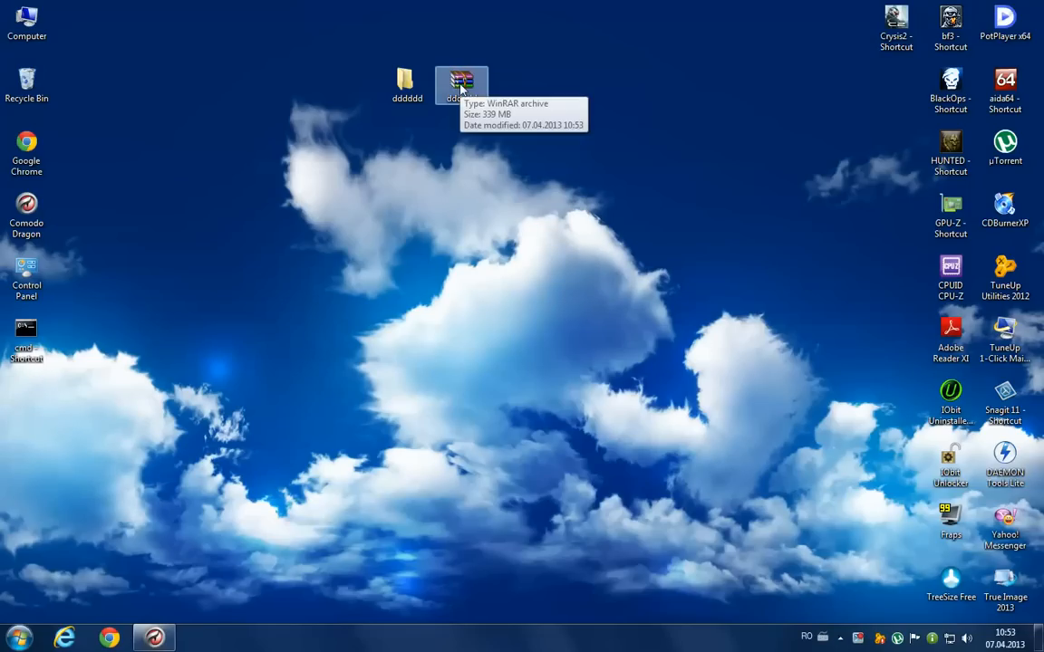
Step: Check the properties of the new dddddd.rar archive, about 339 MB
right_click(459, 82)
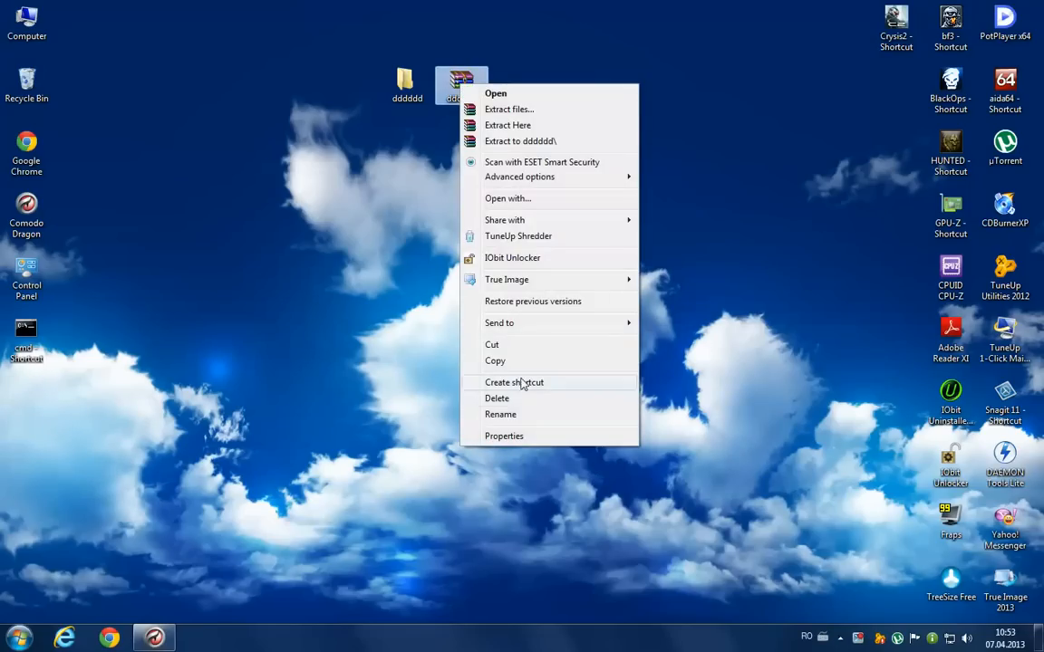
left_click(504, 435)
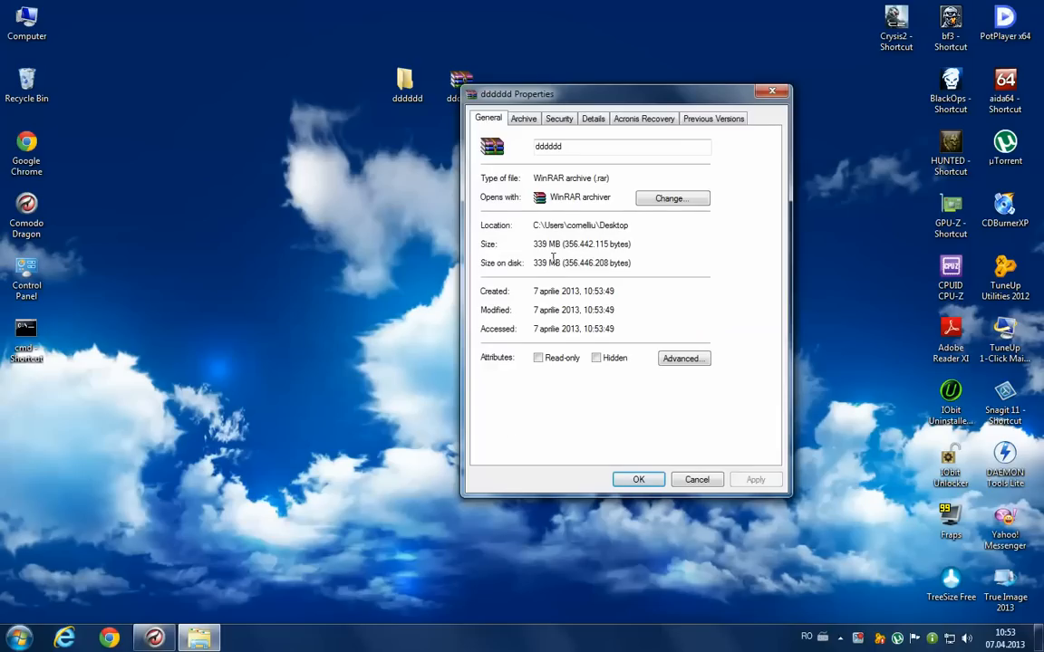
left_click(638, 479)
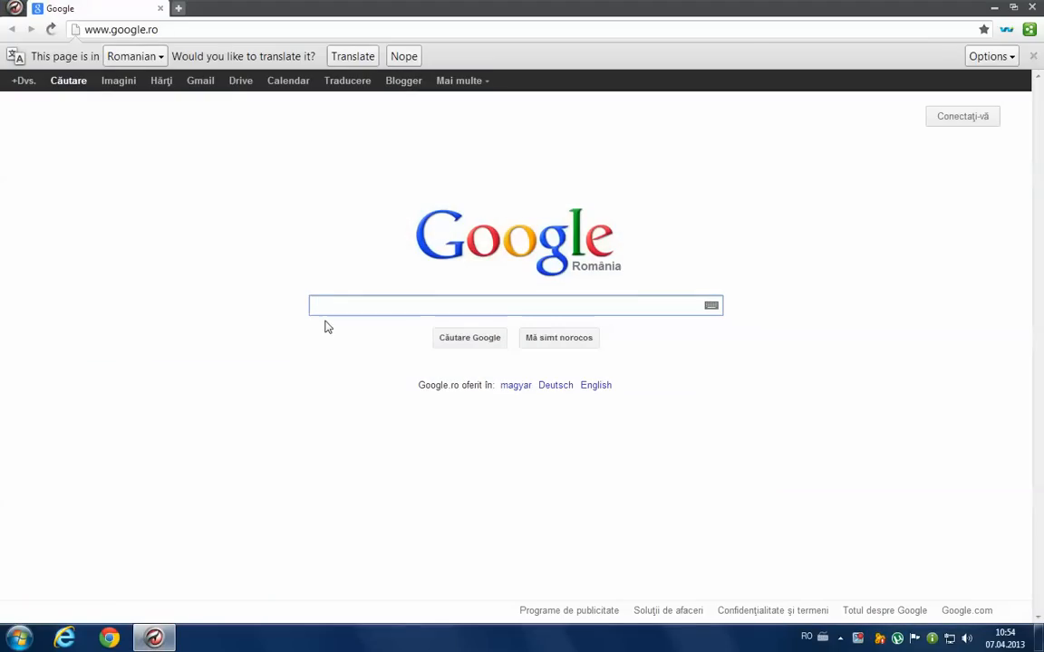
Step: Search Google for transfer.ro
type("tr")
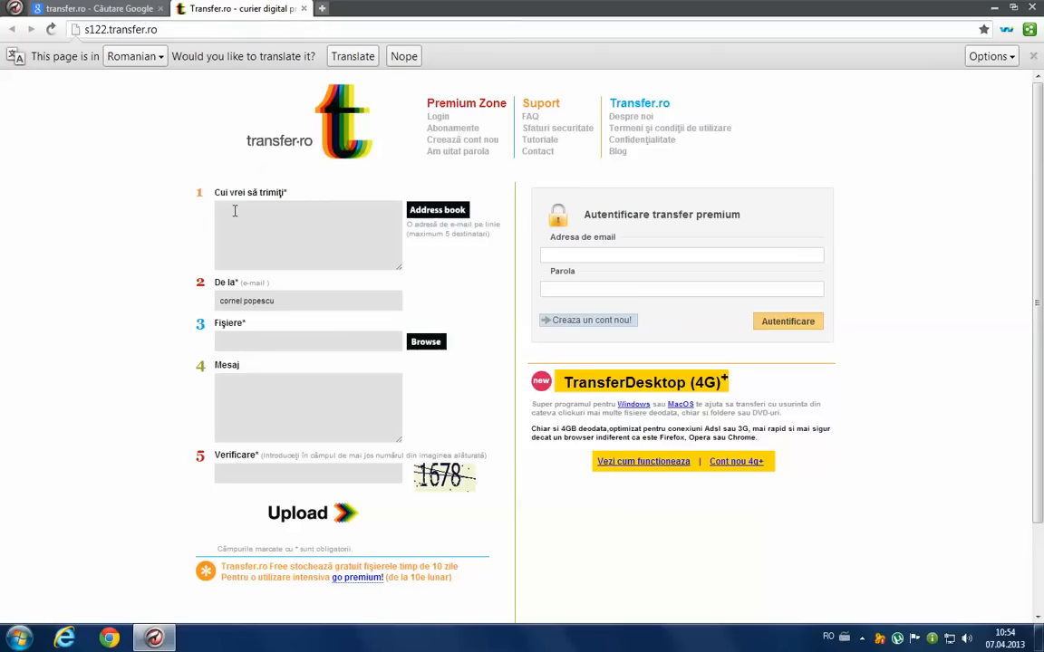
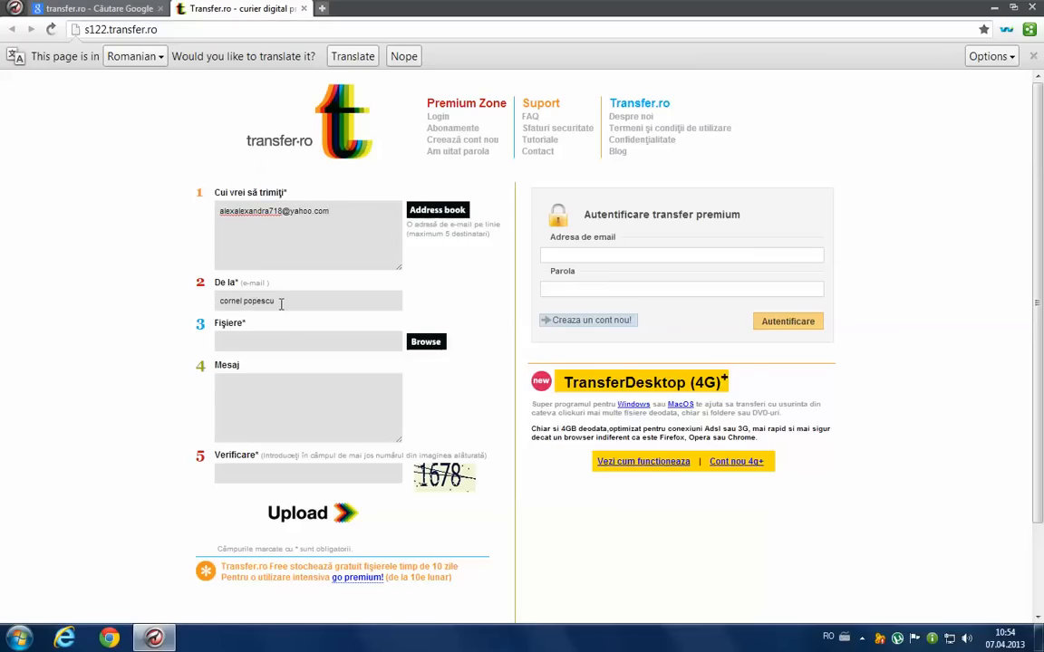
Step: Replace the 'De la' sender name with the surname 'popescu'
double_click(246, 300)
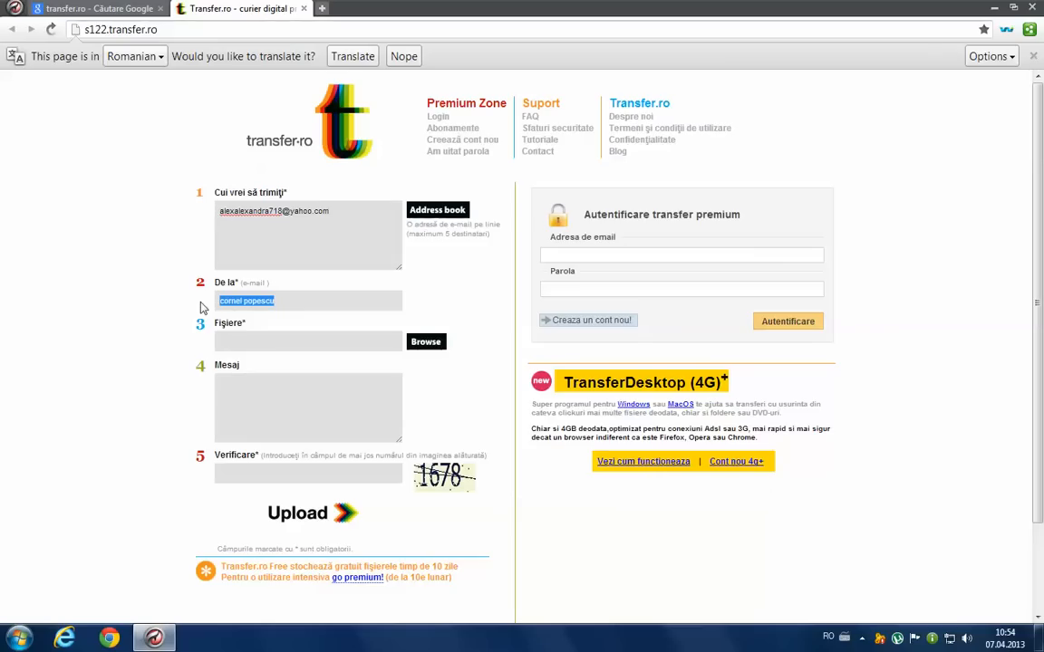
type("pop")
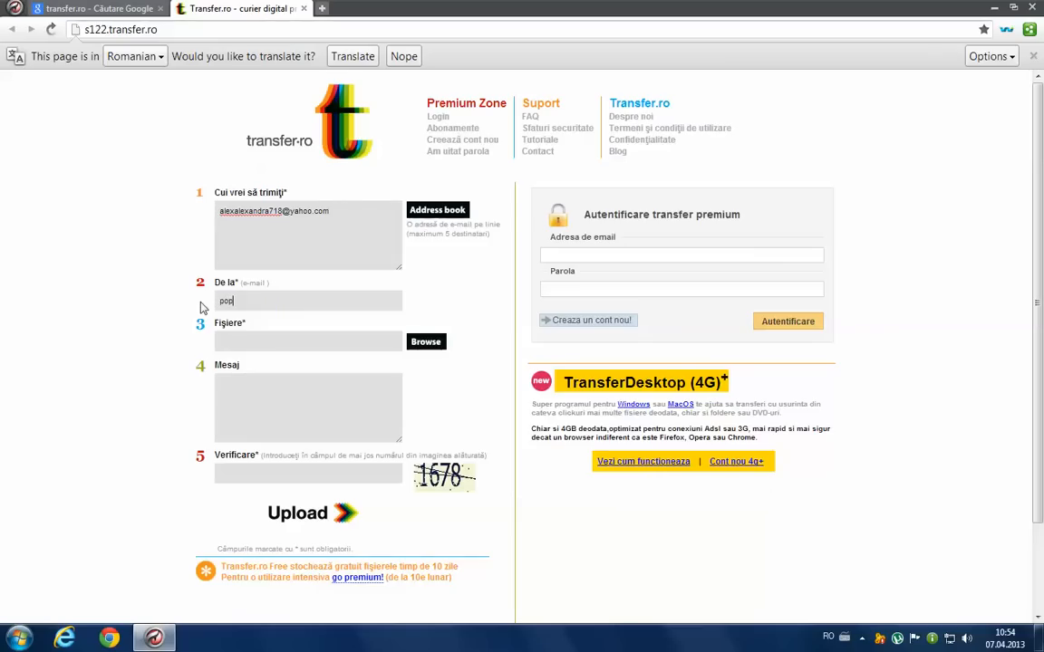
type("escu")
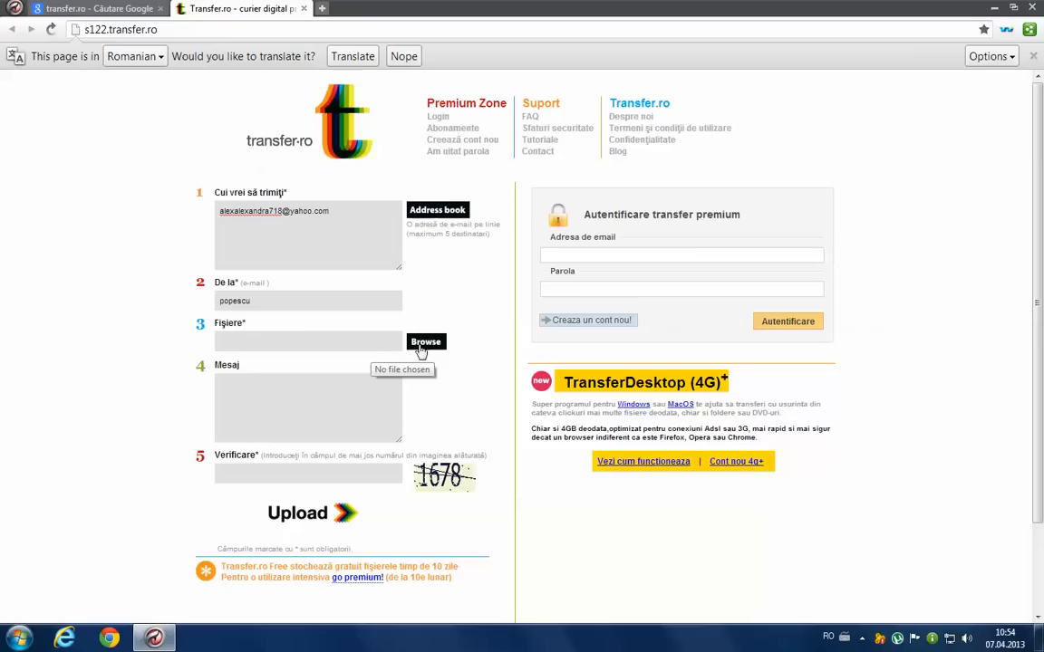
Step: Browse to the Desktop and attach the 340 MB dddddd WinRAR archive for upload
left_click(426, 341)
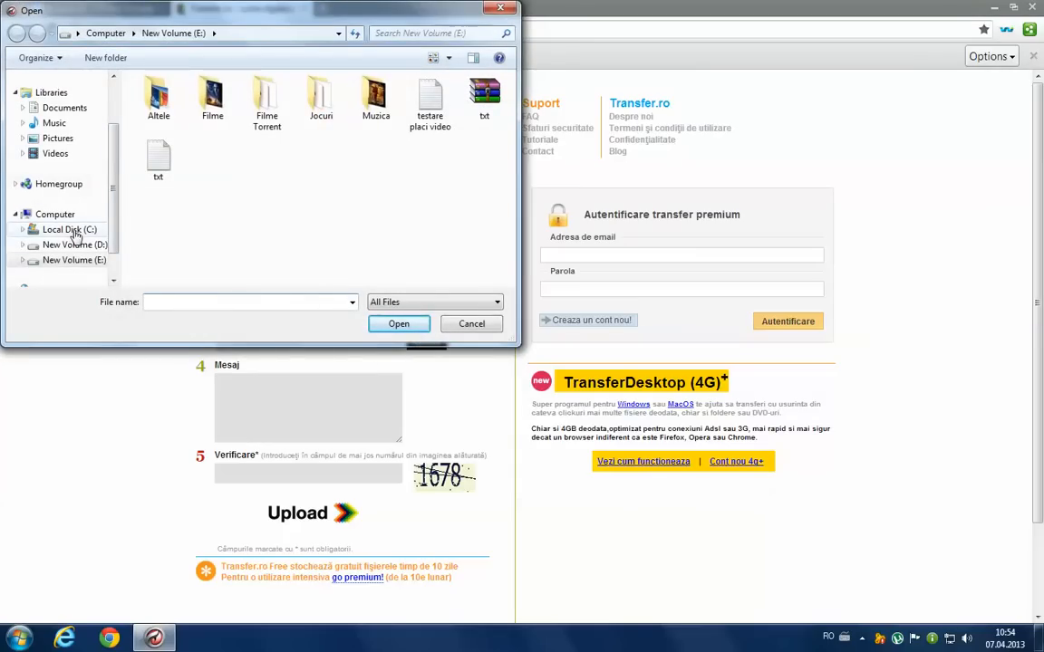
left_click(65, 228)
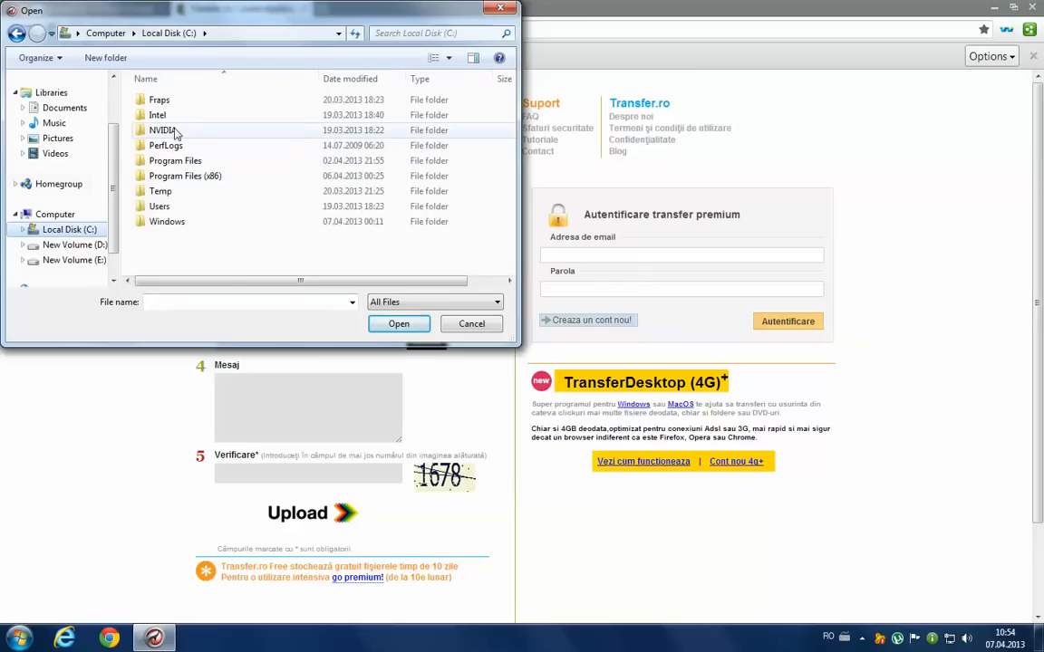
mouse_move(185, 144)
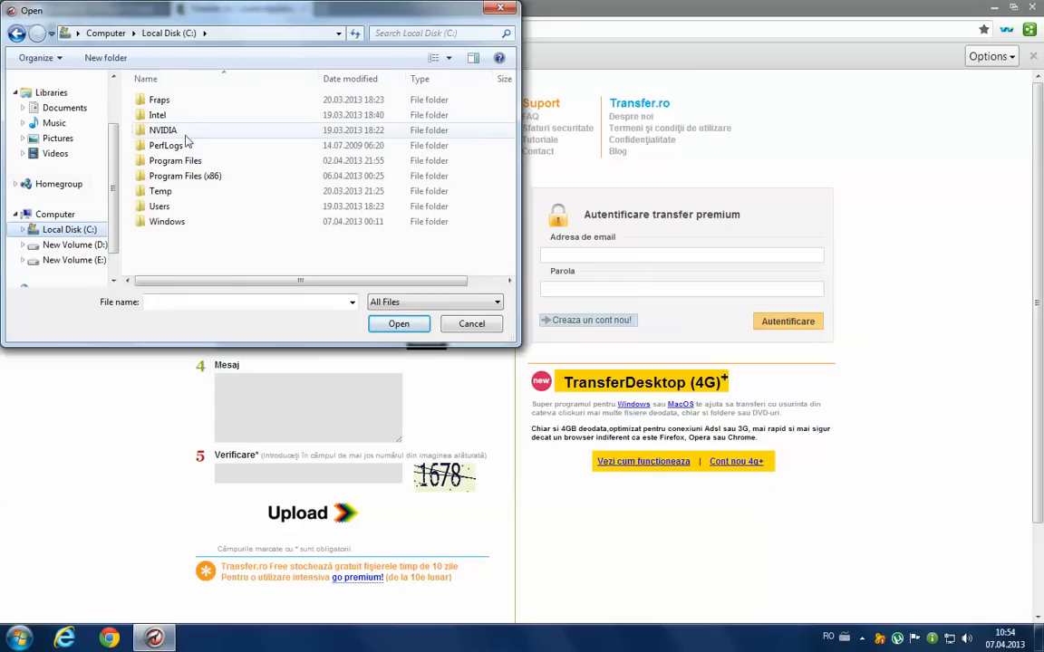
double_click(161, 205)
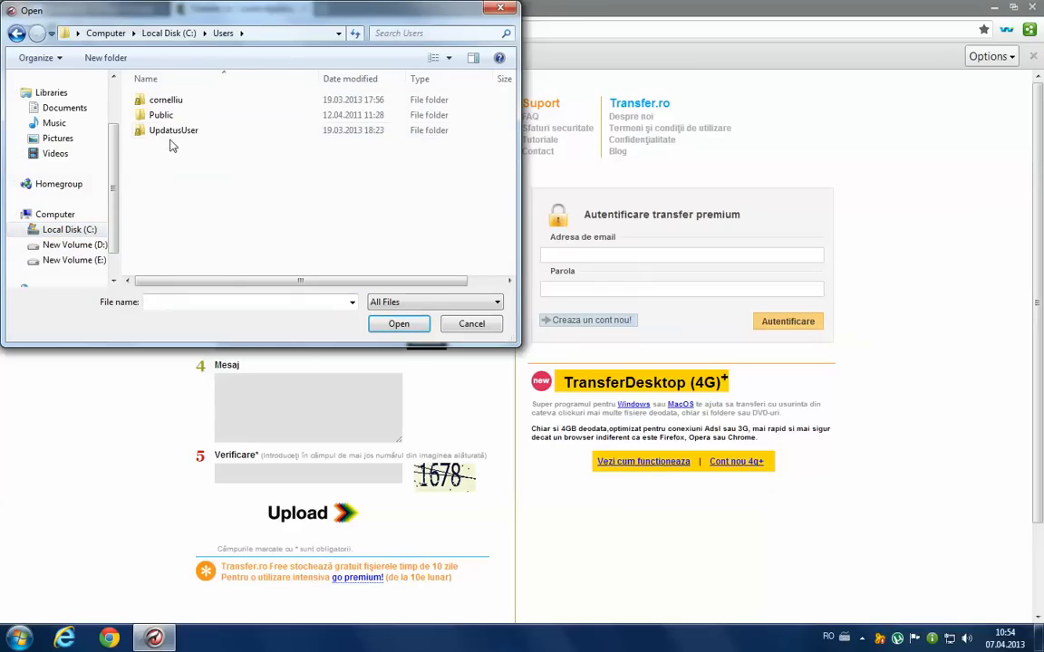
double_click(165, 100)
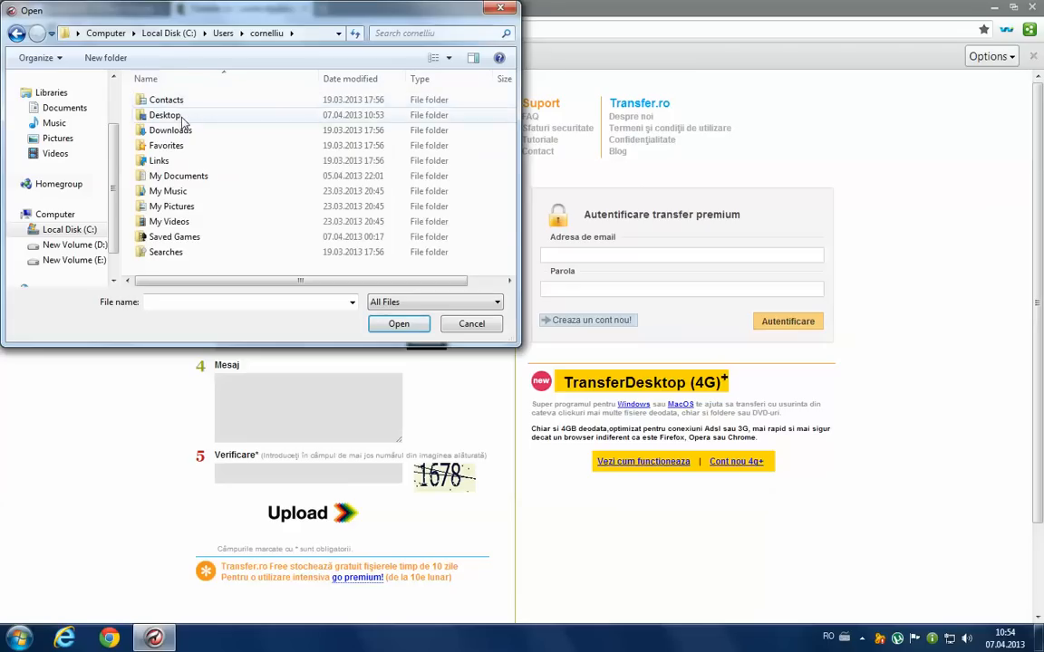
double_click(165, 115)
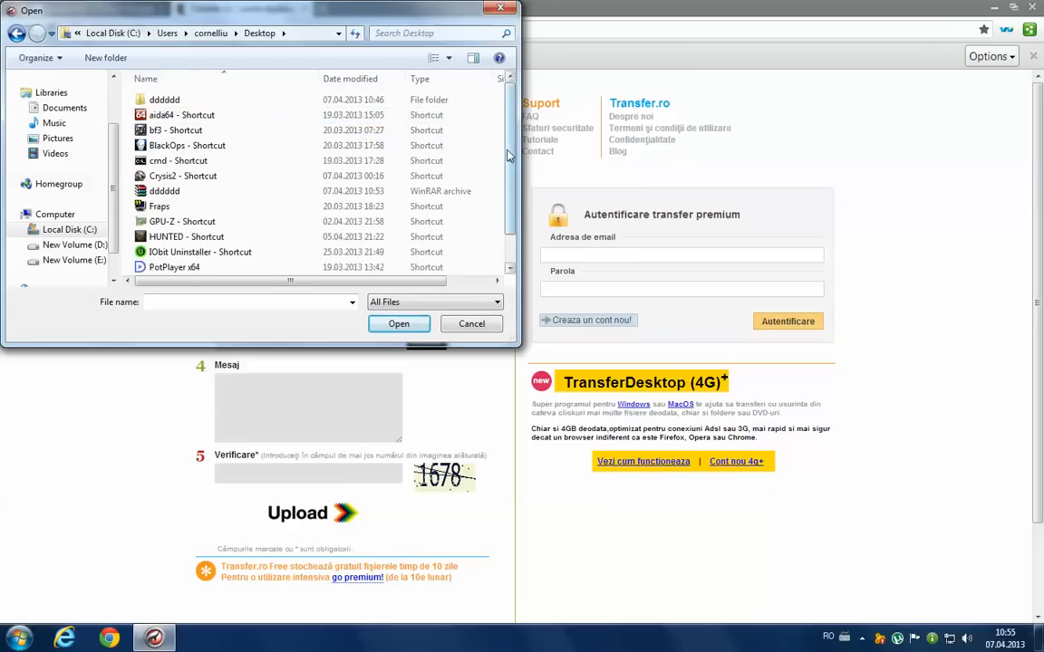
scroll("down", 3)
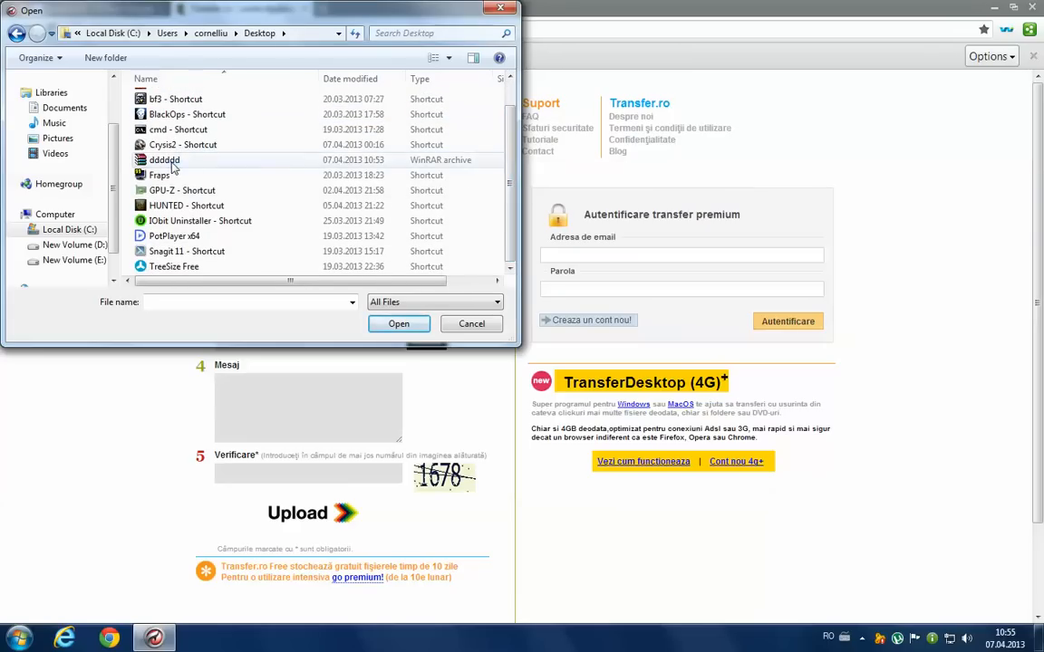
left_click(399, 324)
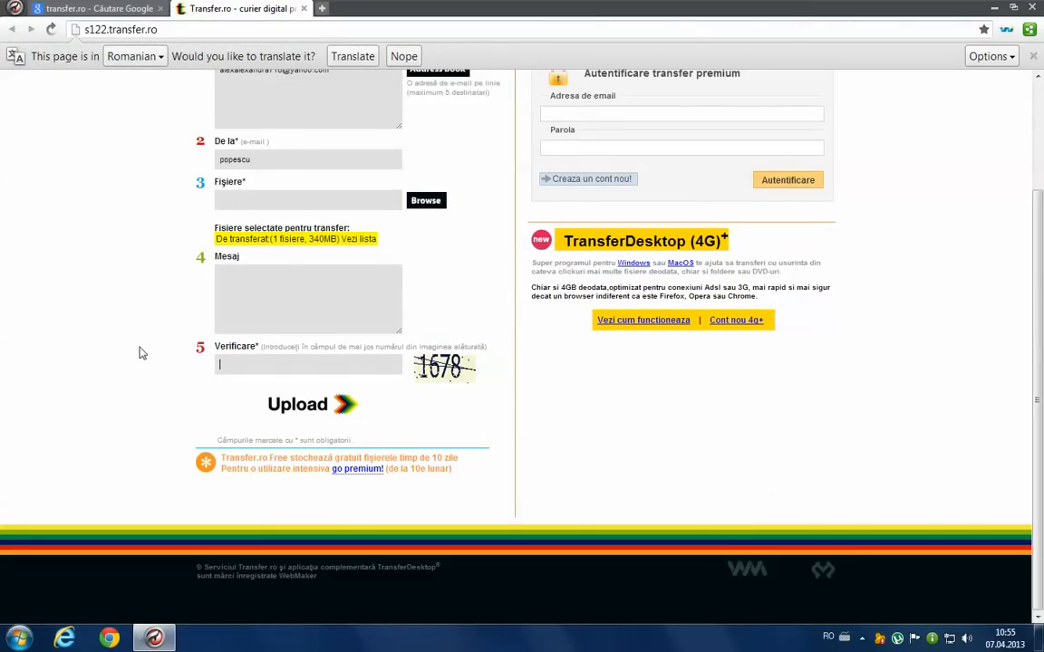
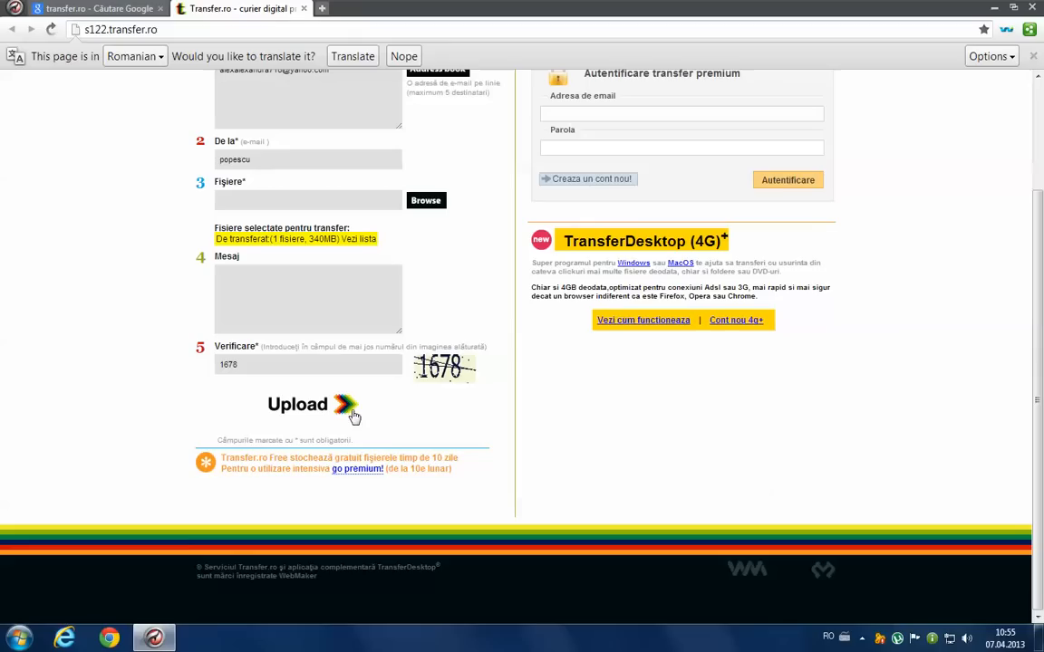
Step: Enter verification code 1678 and upload the archive
mouse_move(351, 414)
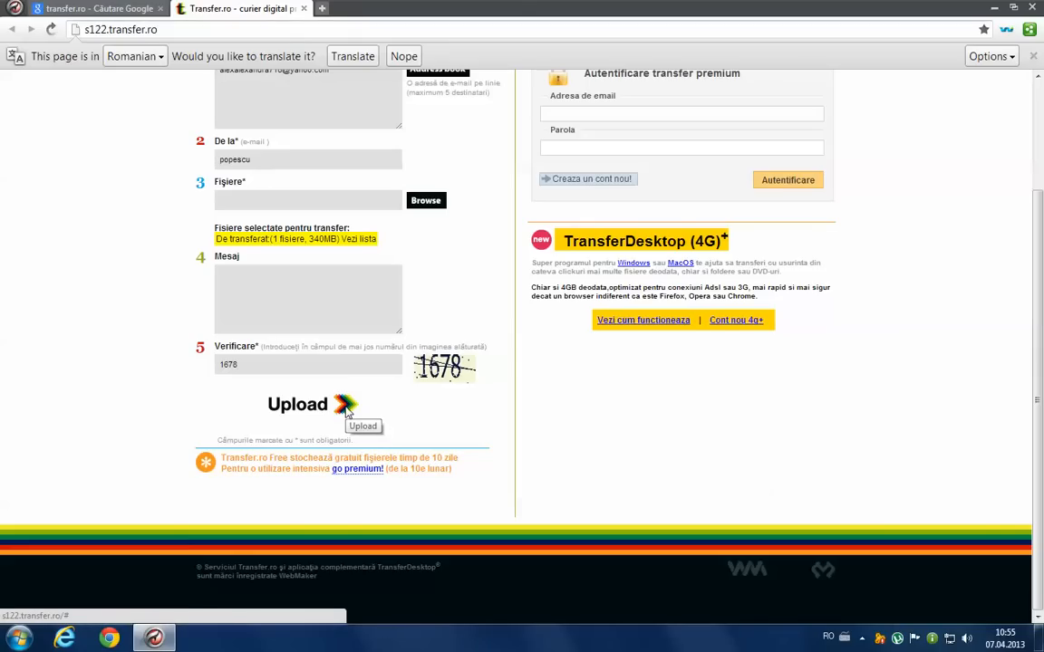
left_click(297, 405)
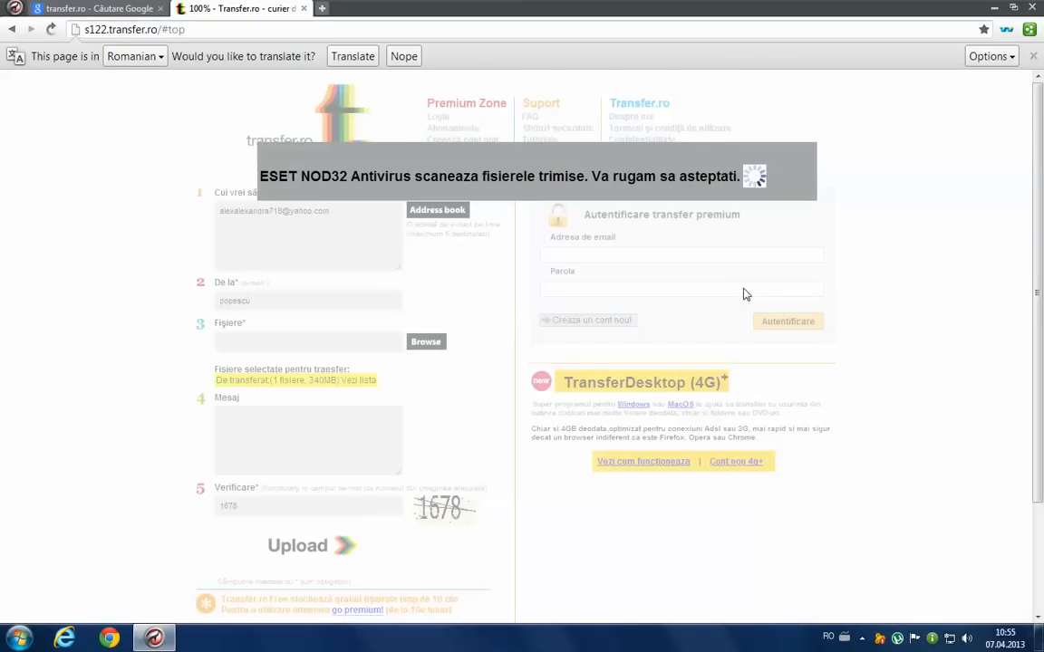
mouse_move(299, 199)
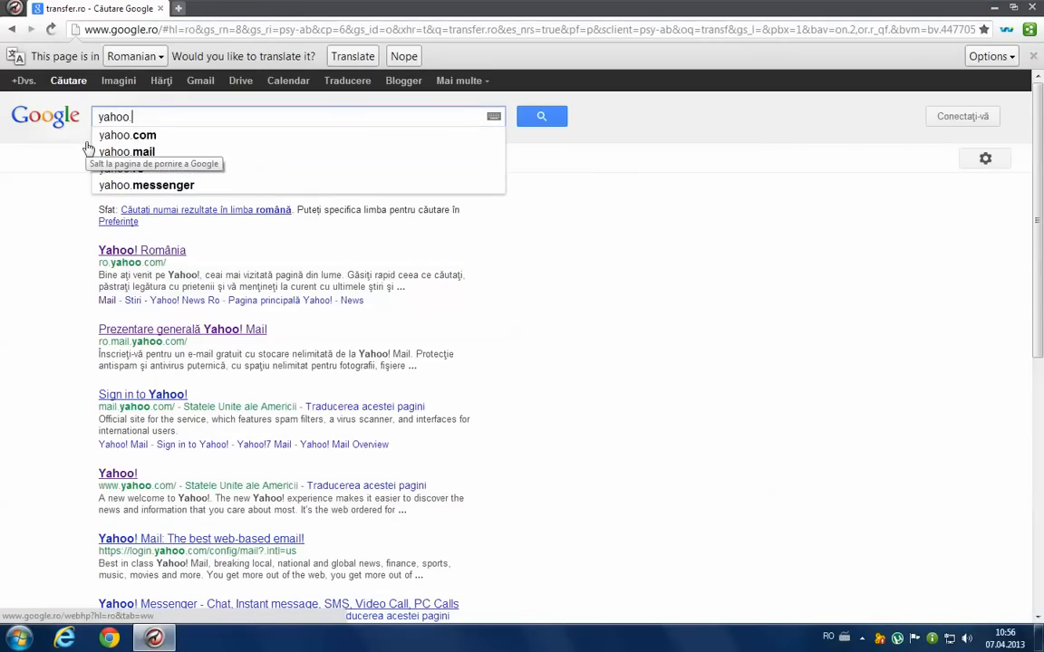
Step: Open the Yahoo! România result and go on to Yahoo Mail
left_click(127, 135)
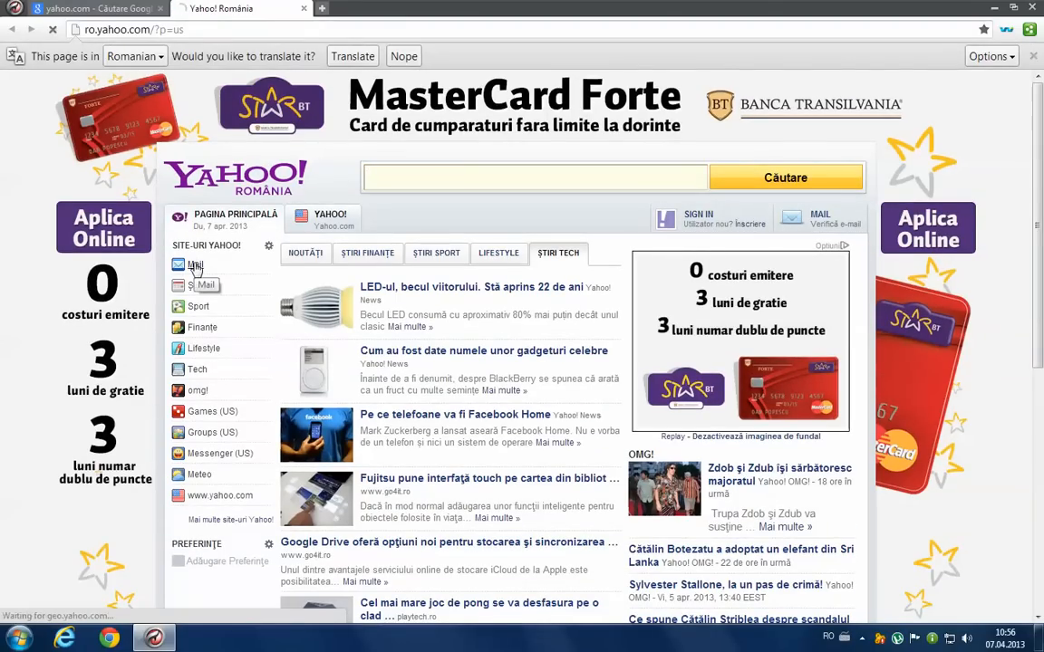
left_click(195, 266)
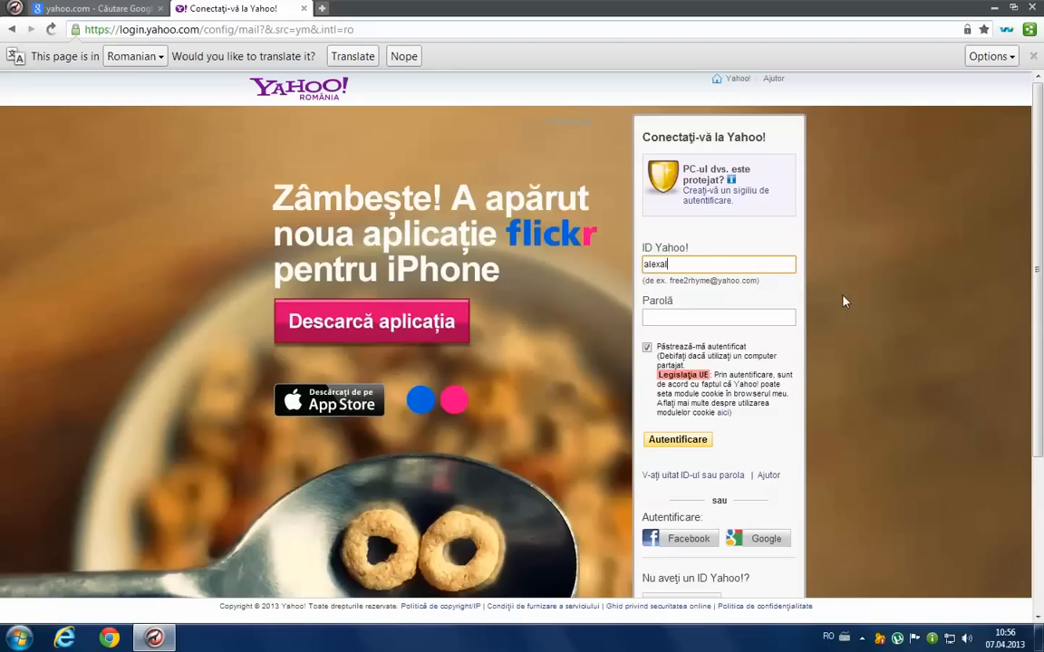
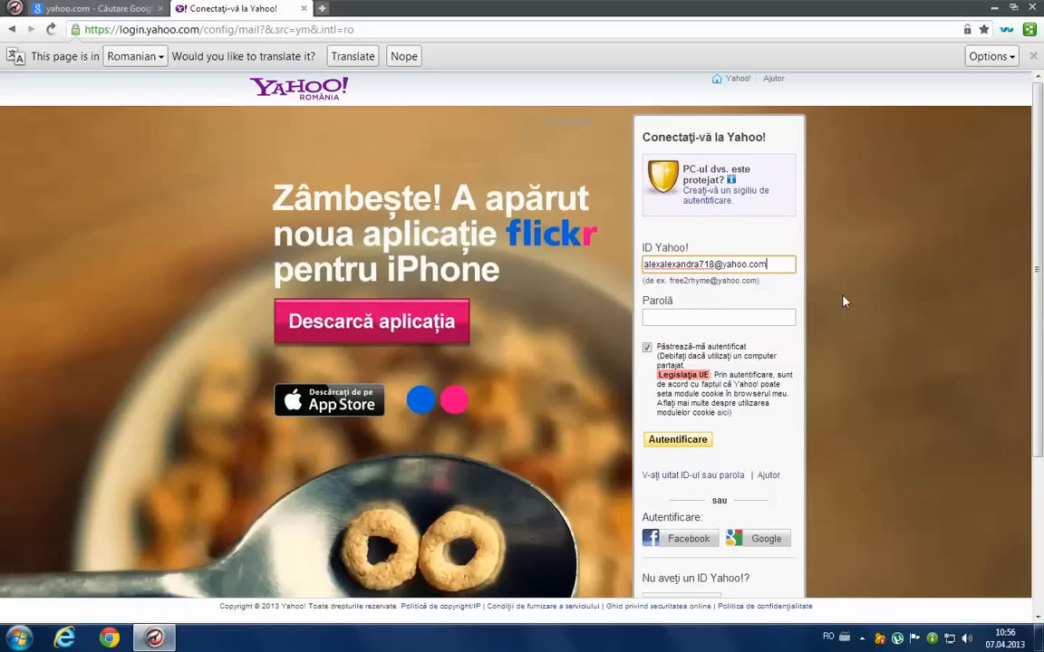
Step: Enter the Yahoo ID and password and sign in with Autentificare
right_click(718, 317)
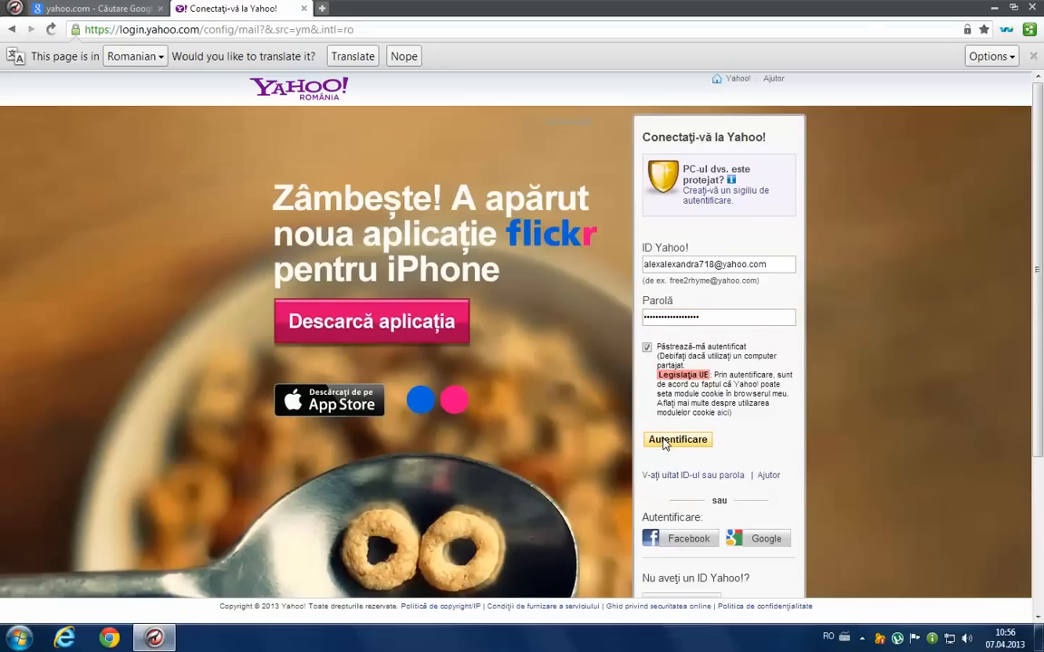
left_click(677, 439)
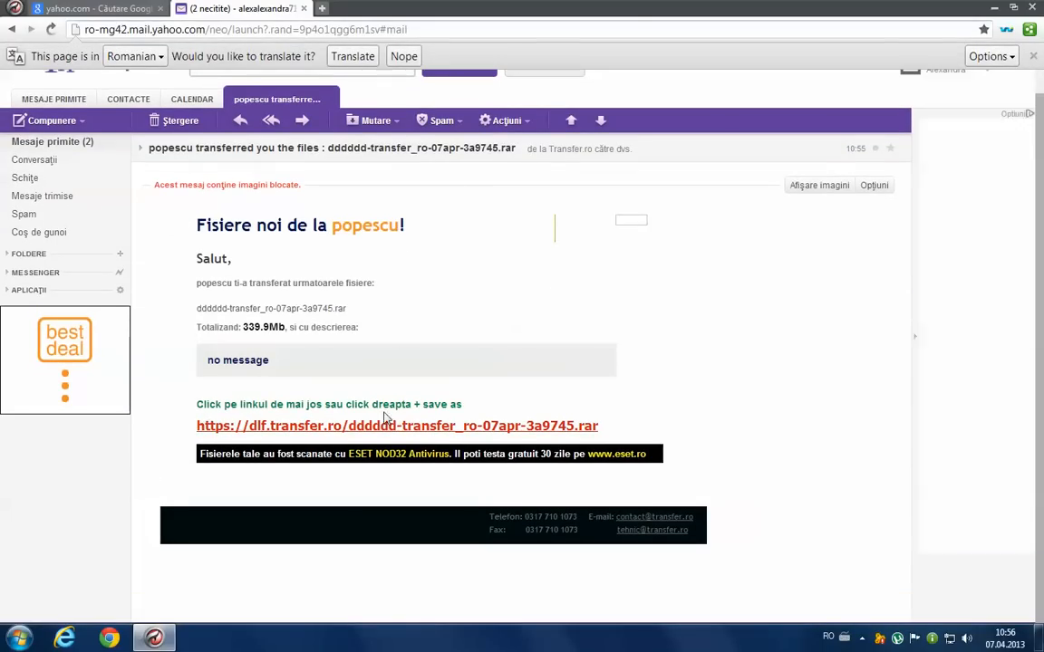
mouse_move(377, 433)
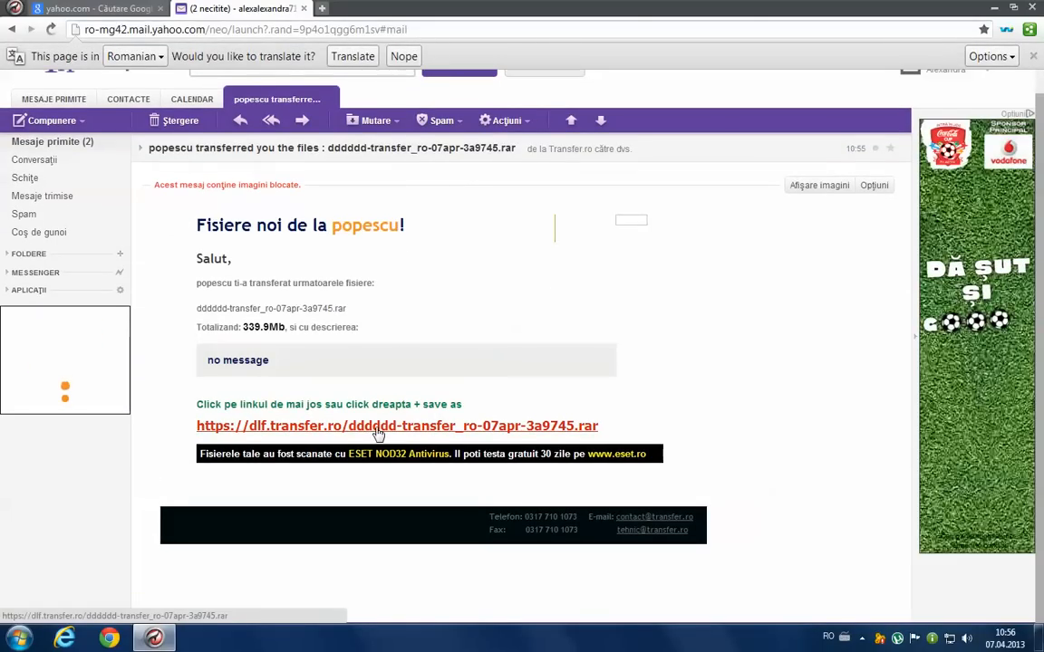
Step: Download the dddddd rar via the dlf.transfer.ro link, check Downloads, and open drive E:
left_click(378, 426)
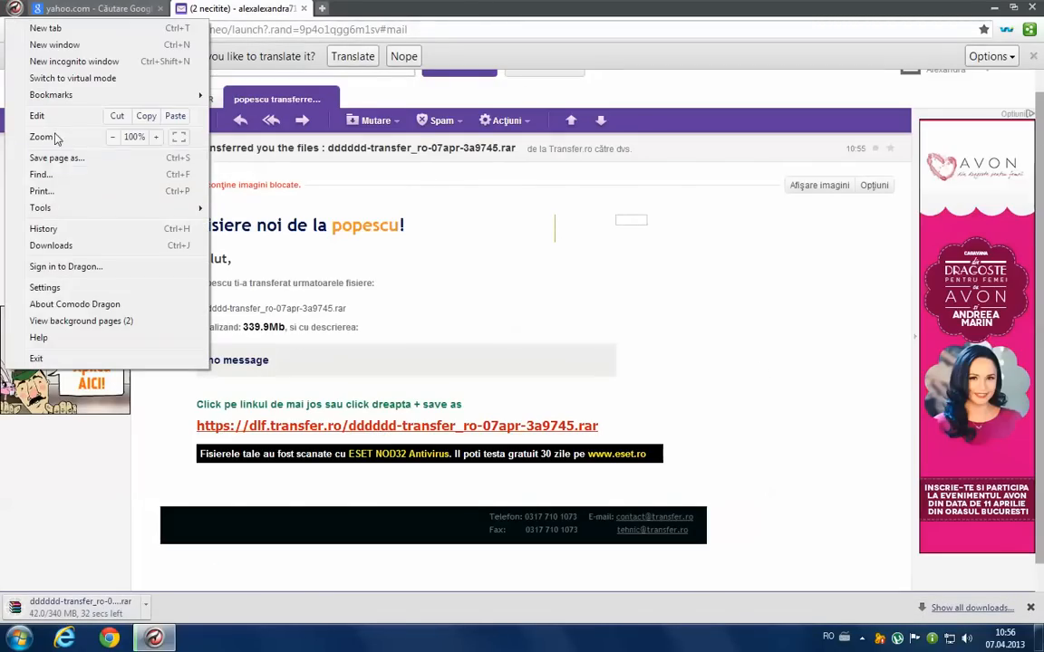
left_click(47, 246)
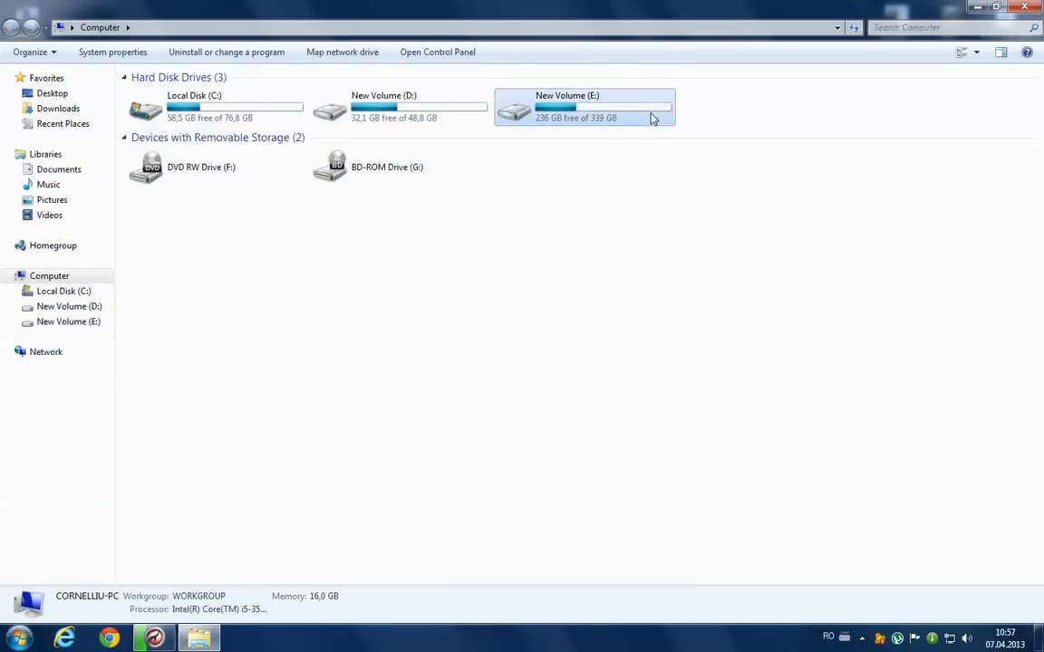
double_click(583, 107)
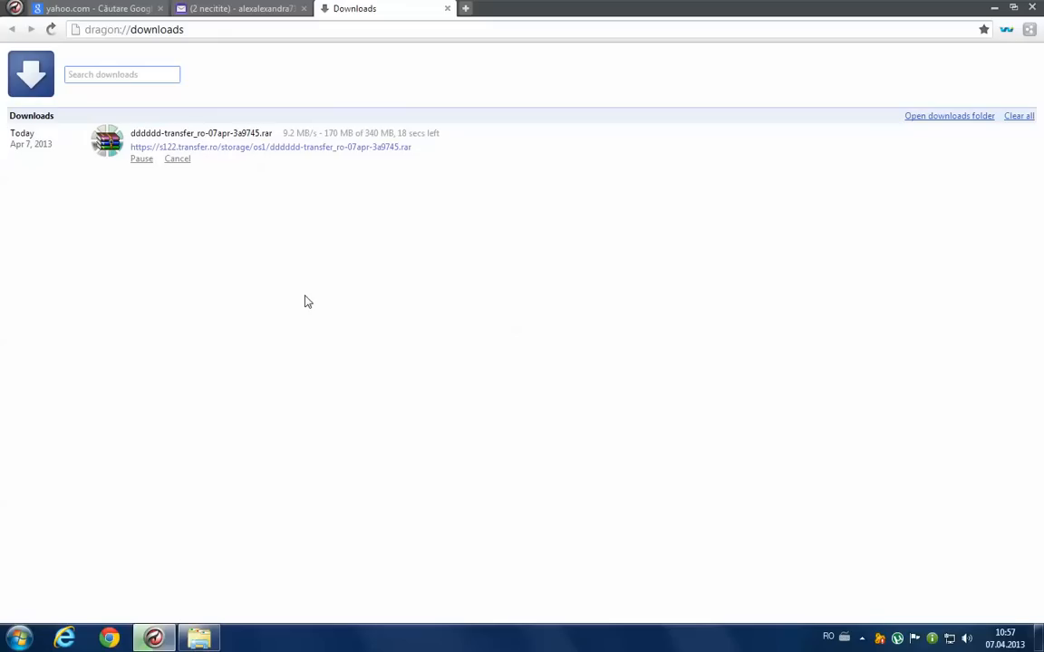
mouse_move(329, 299)
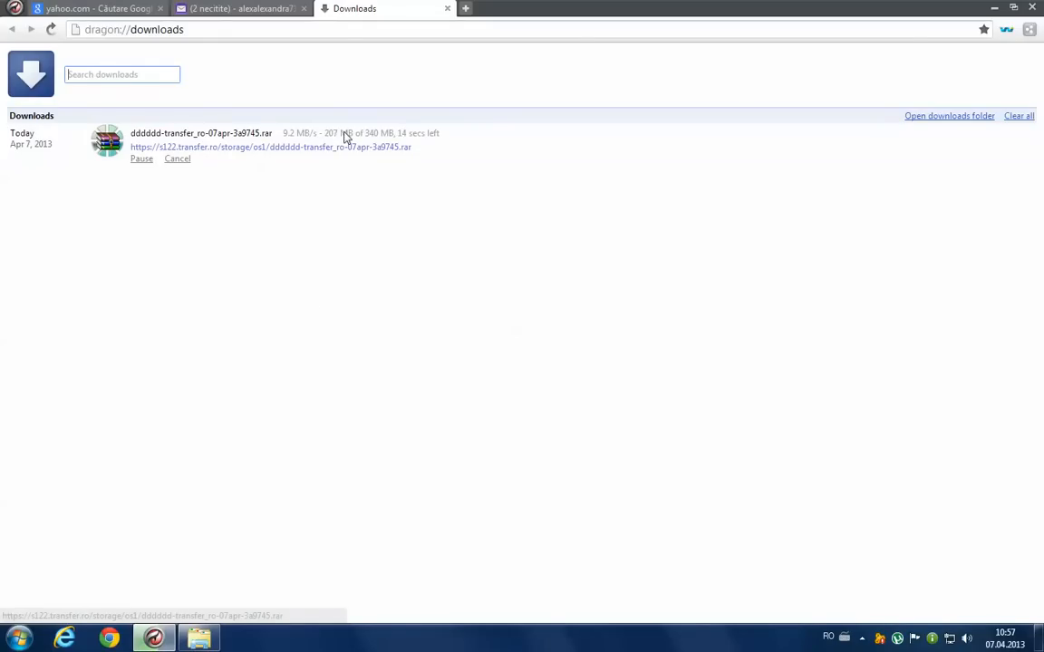
mouse_move(370, 267)
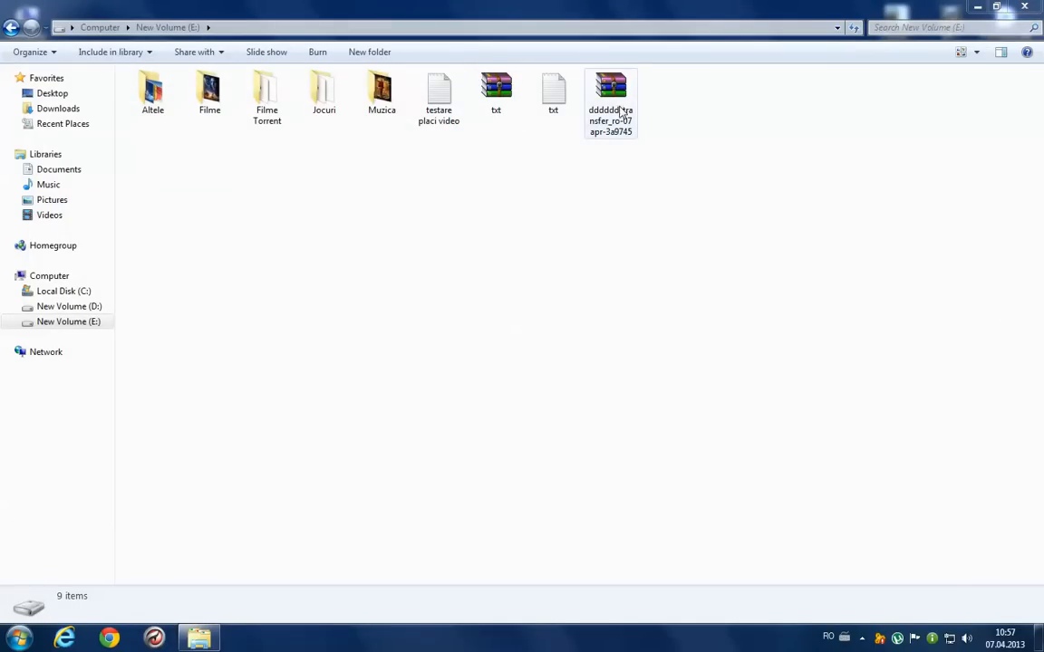
Step: Extract the rar on E: with Extract Here, check the dddddd folder, and close Explorer
right_click(607, 90)
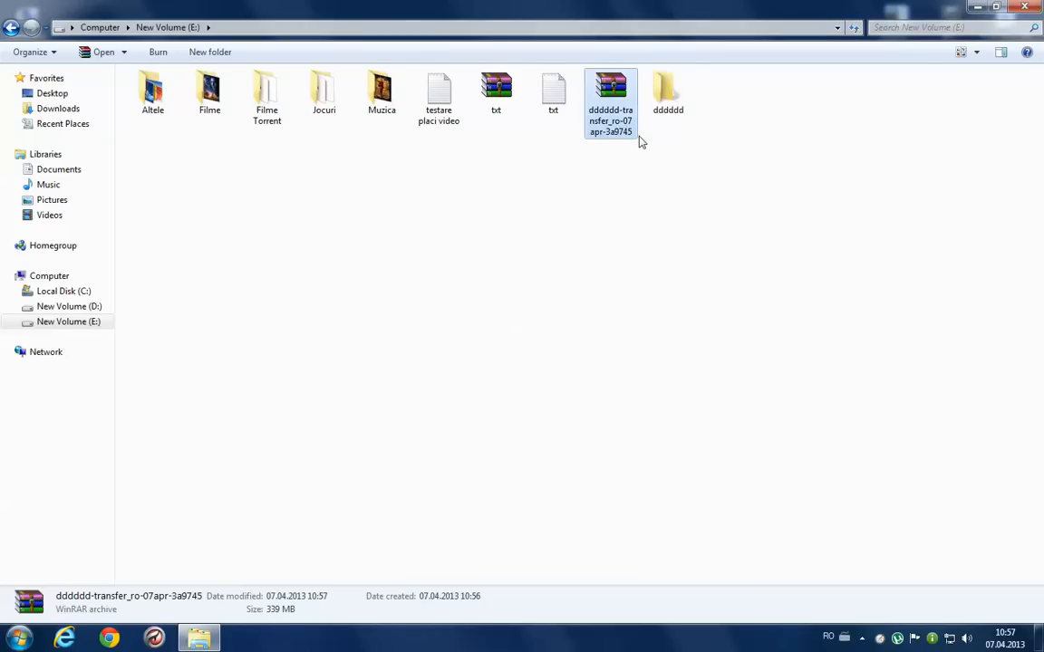
double_click(667, 89)
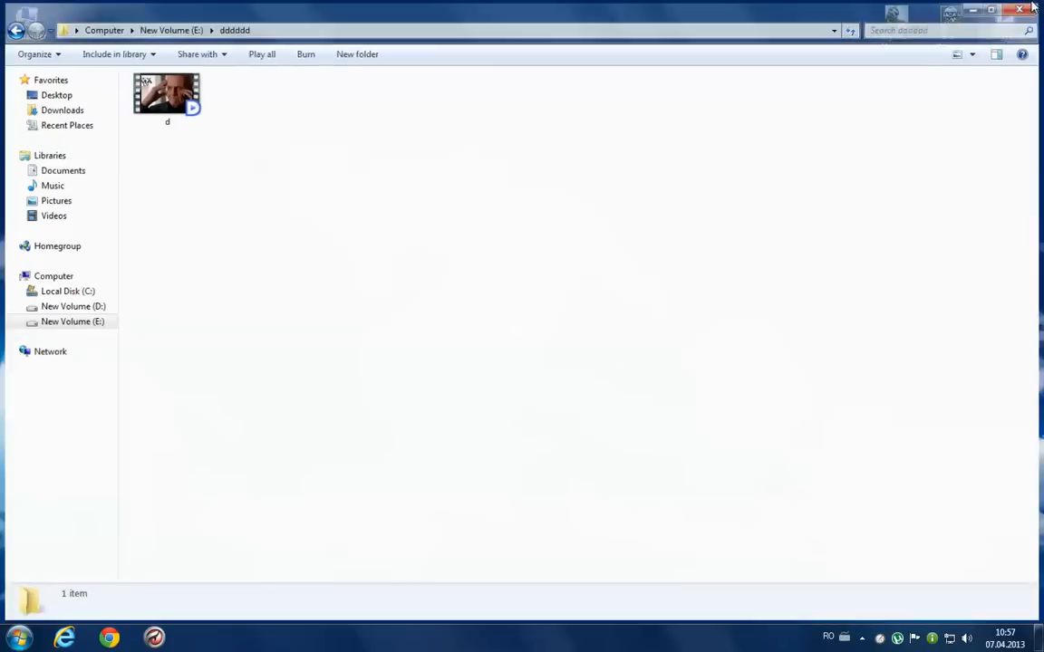
left_click(1020, 10)
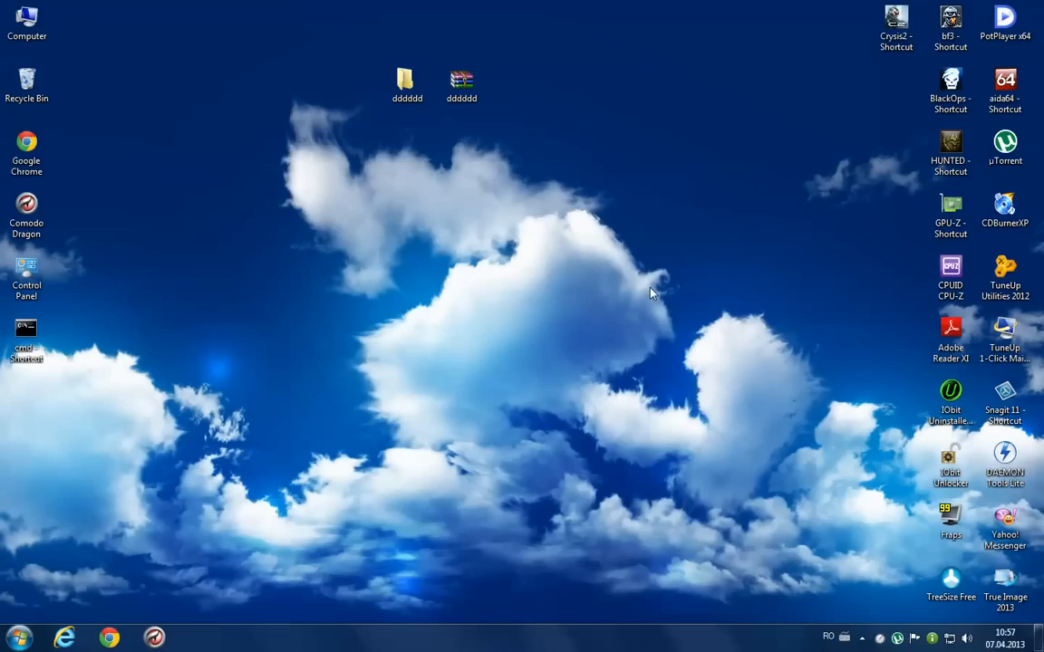